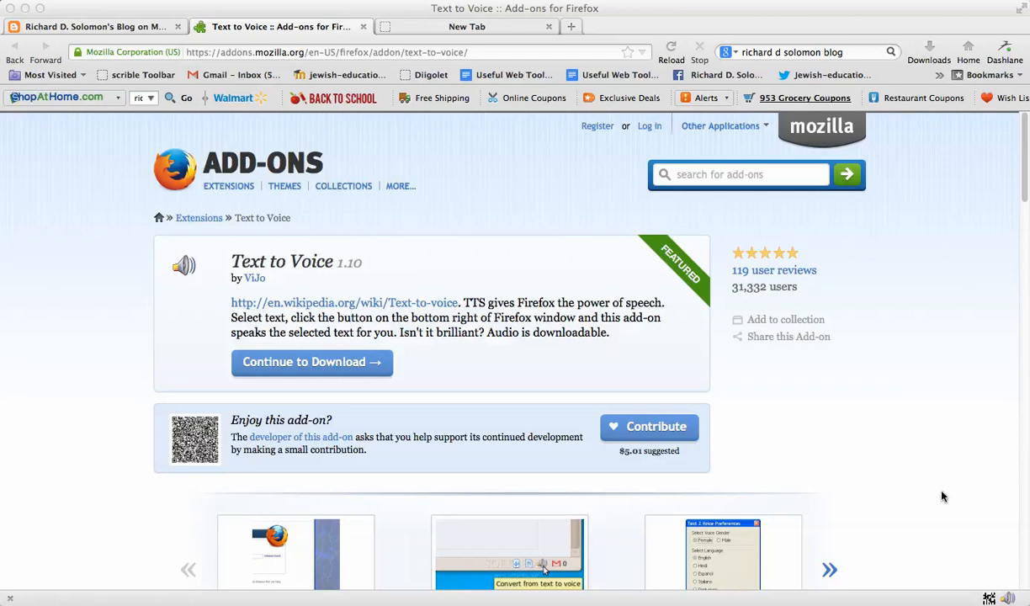
mouse_move(613, 377)
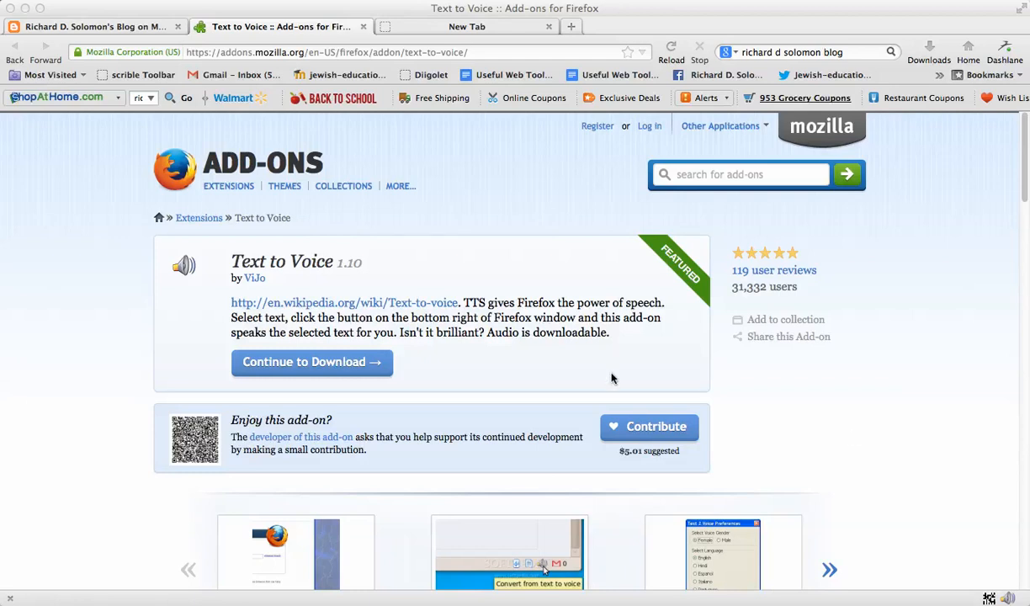
mouse_move(329, 280)
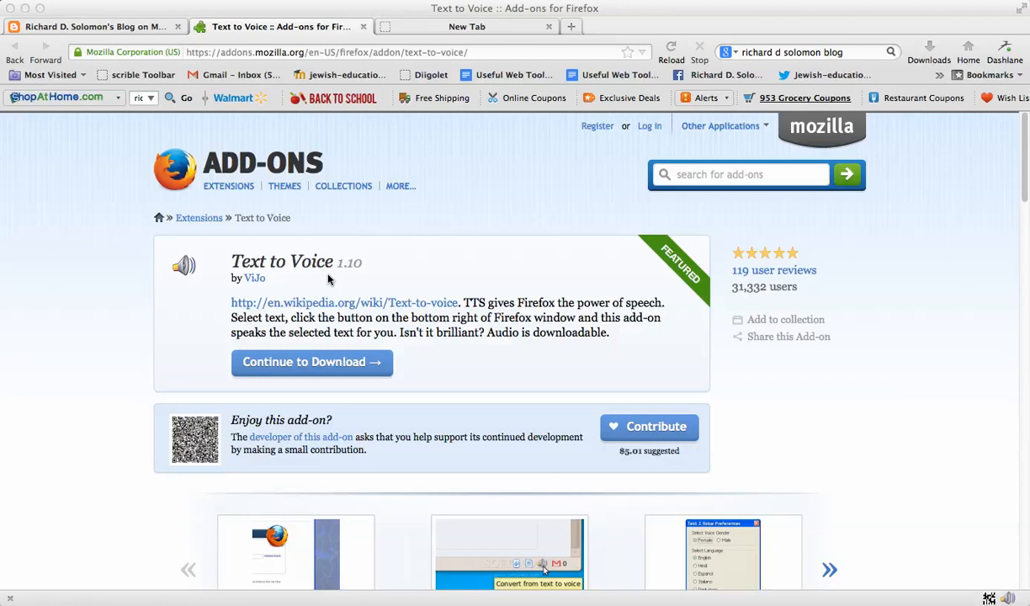
mouse_move(439, 212)
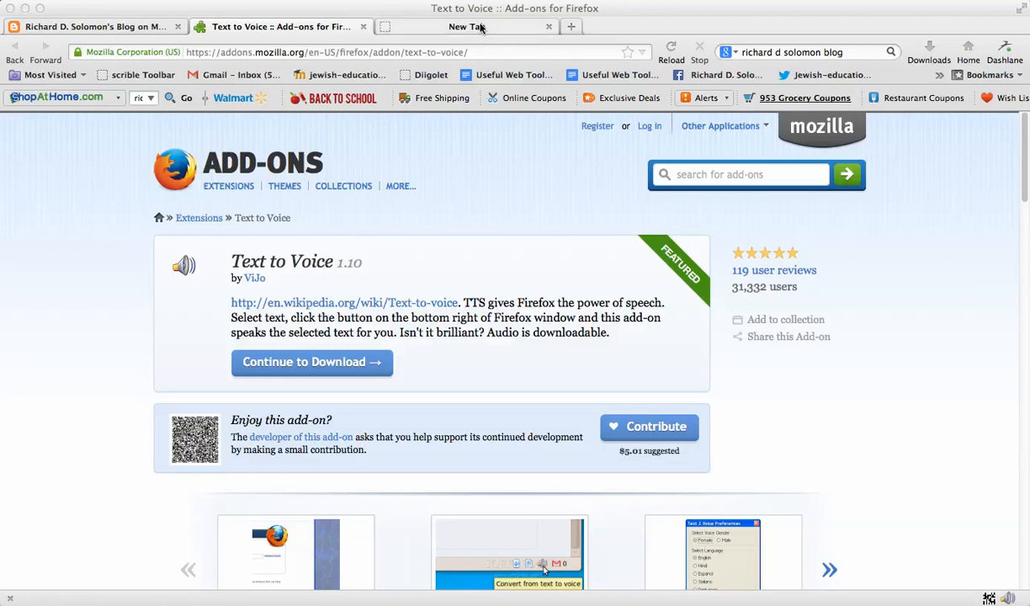
Step: From the blank new tab, search 'tex' and switch back to the open Text to Voice add-on tab
click(466, 27)
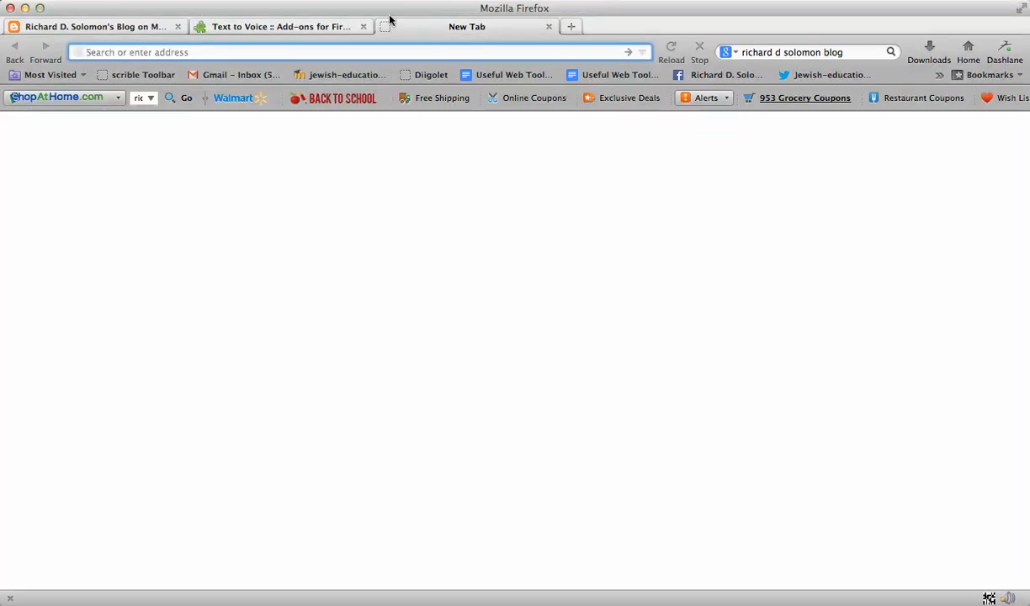
text(text)
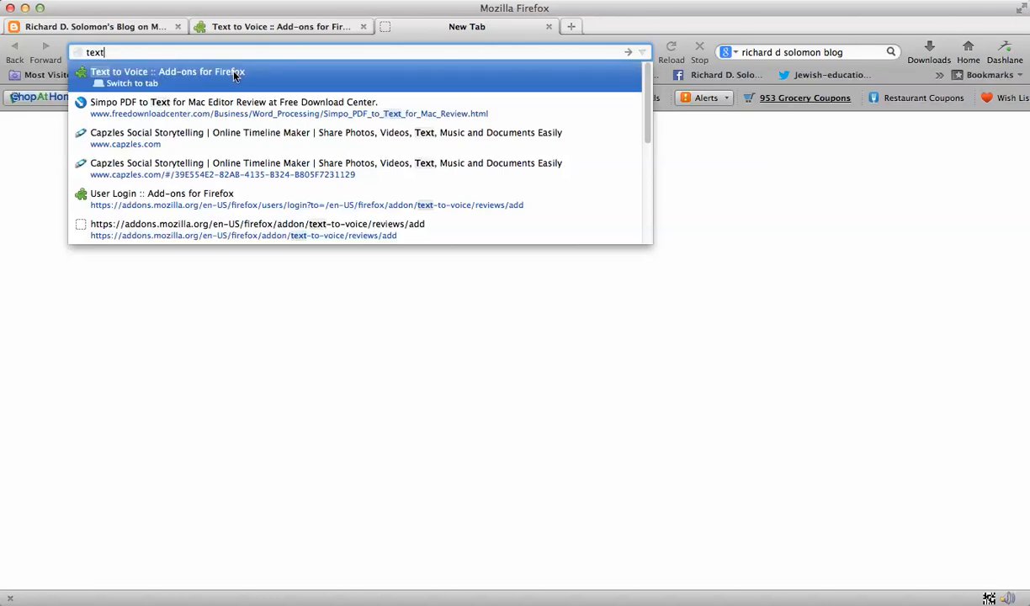
click(168, 71)
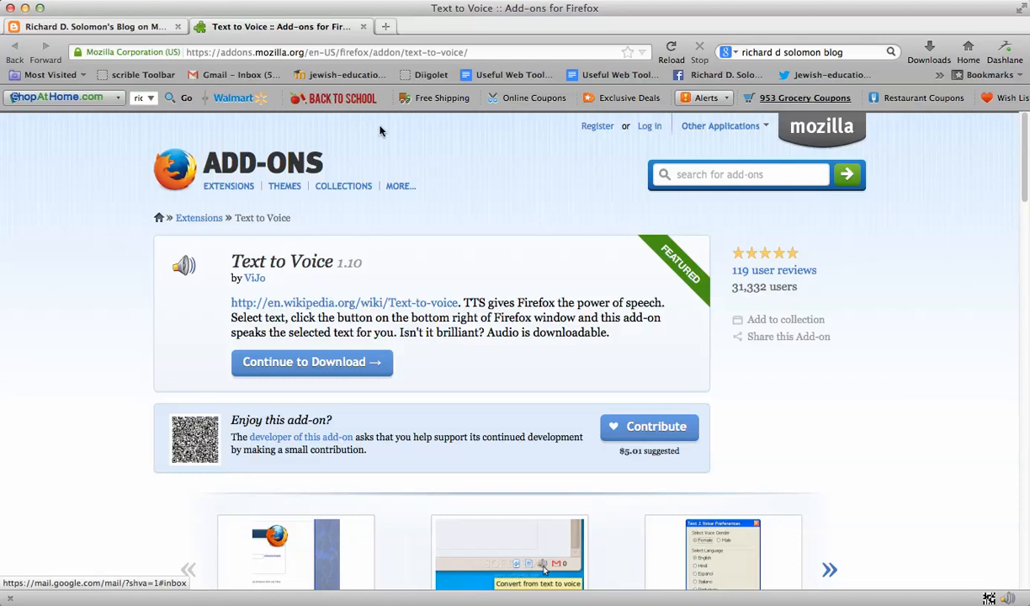
click(401, 185)
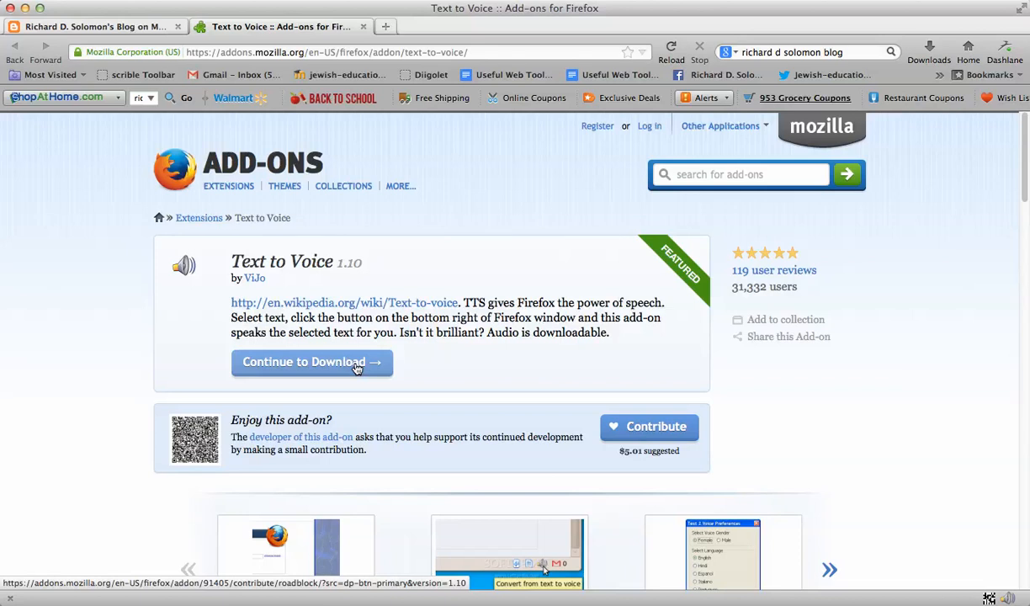
mouse_move(357, 369)
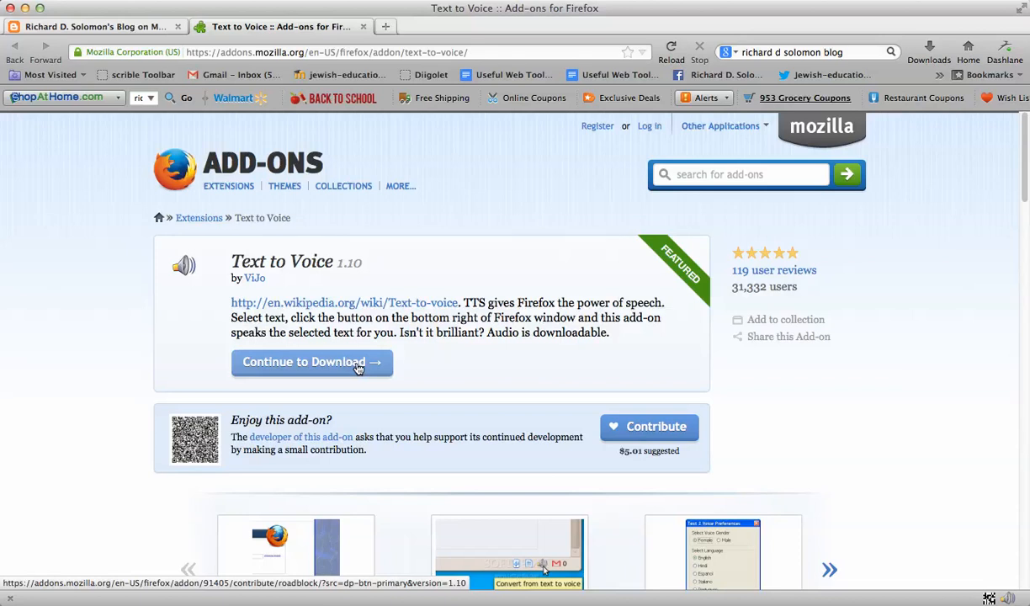
mouse_move(985, 548)
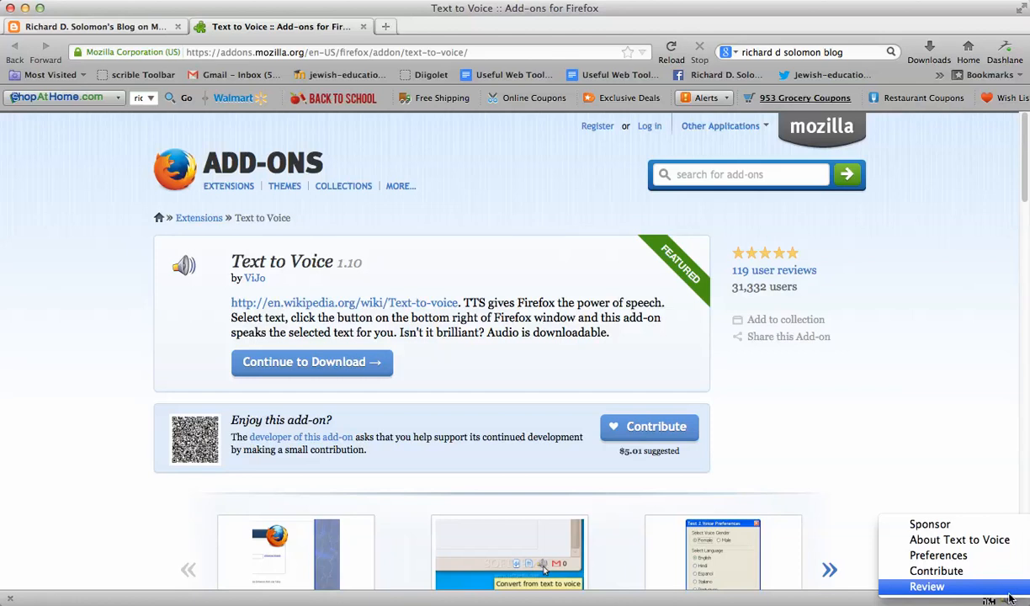
mouse_move(1007, 592)
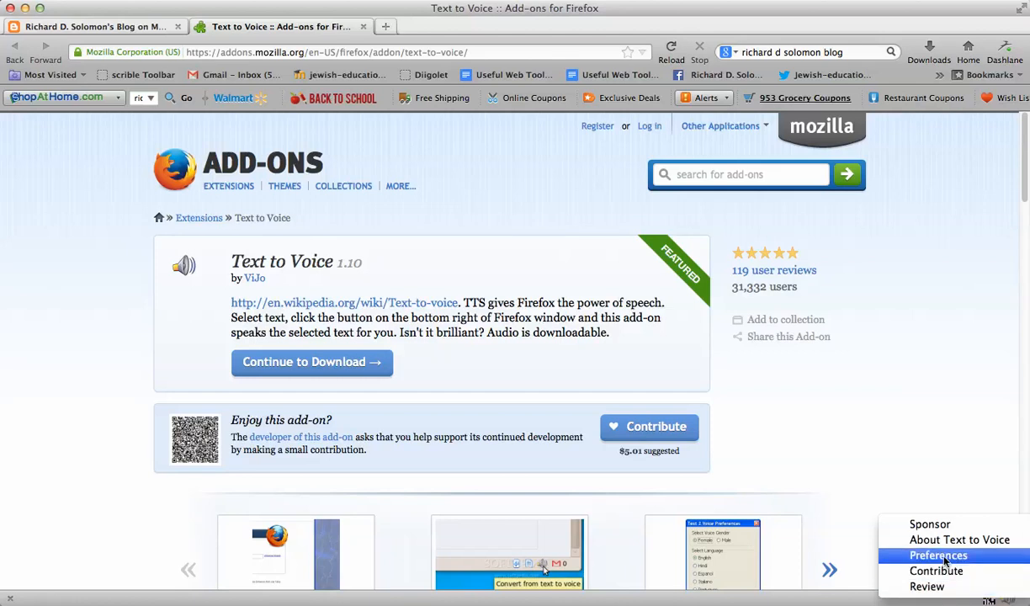
click(939, 556)
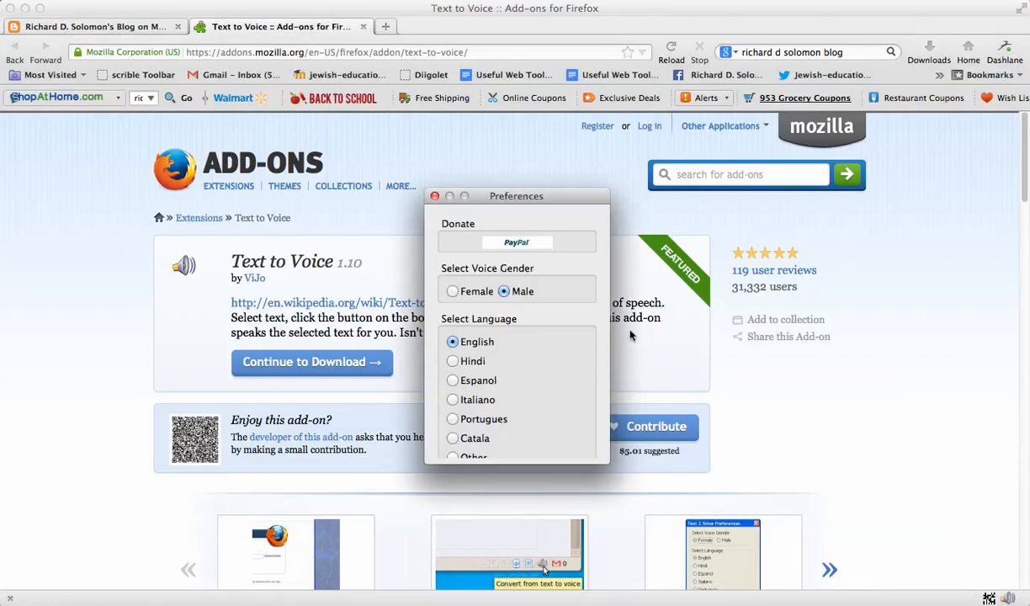
mouse_move(514, 340)
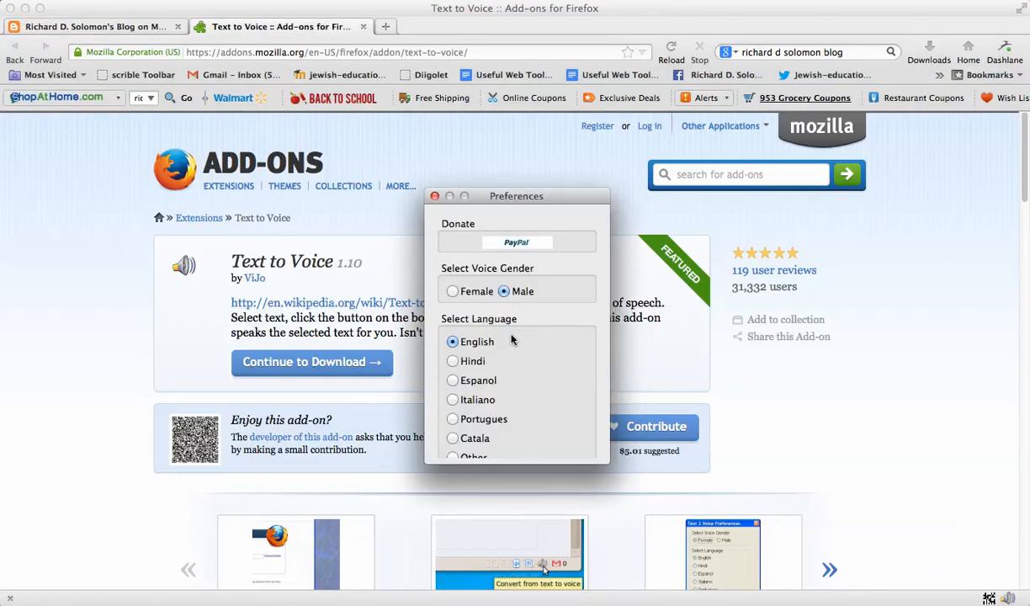
click(451, 290)
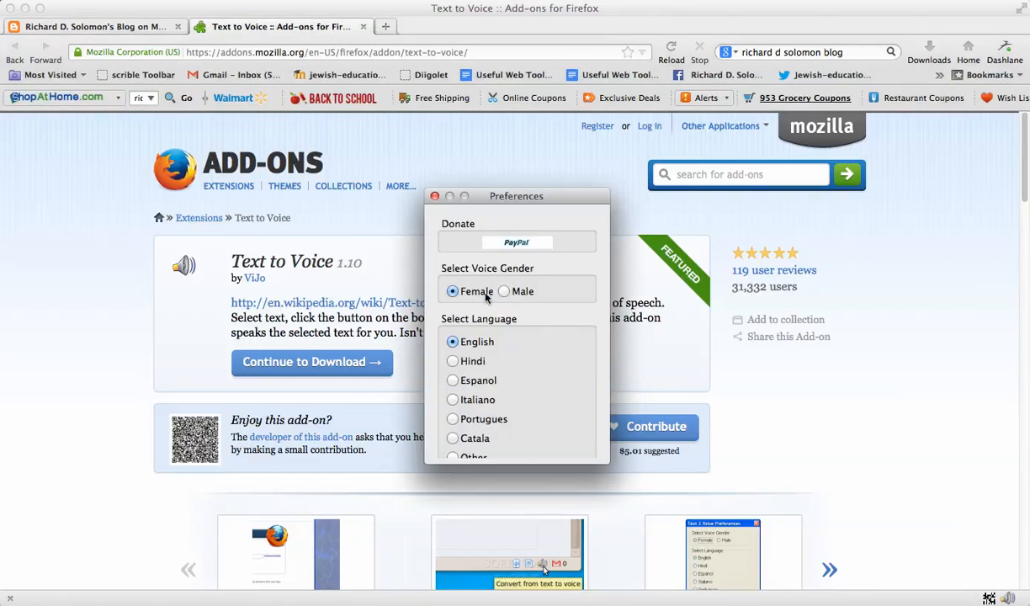
click(503, 291)
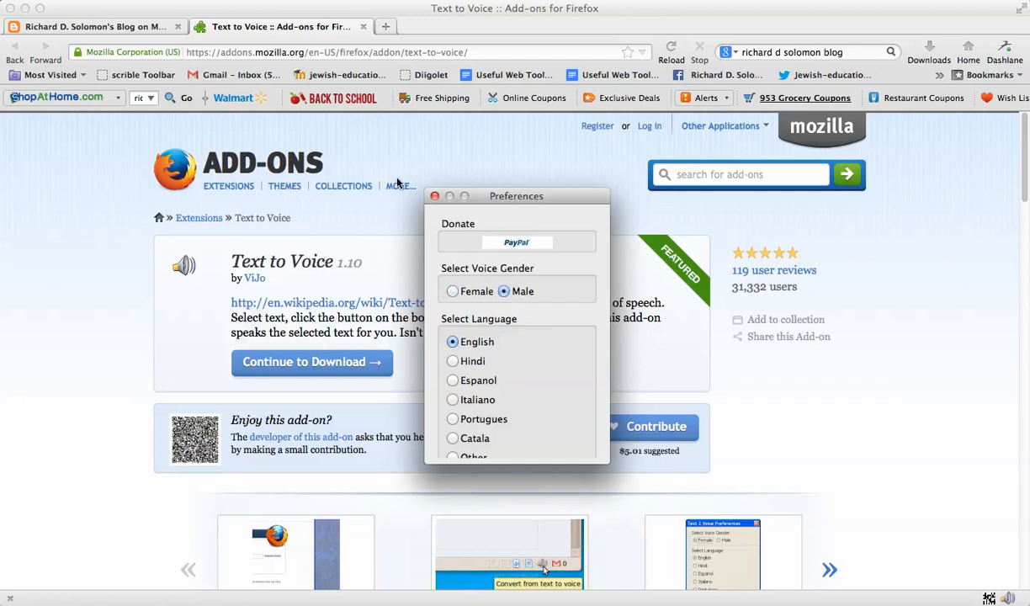
click(435, 195)
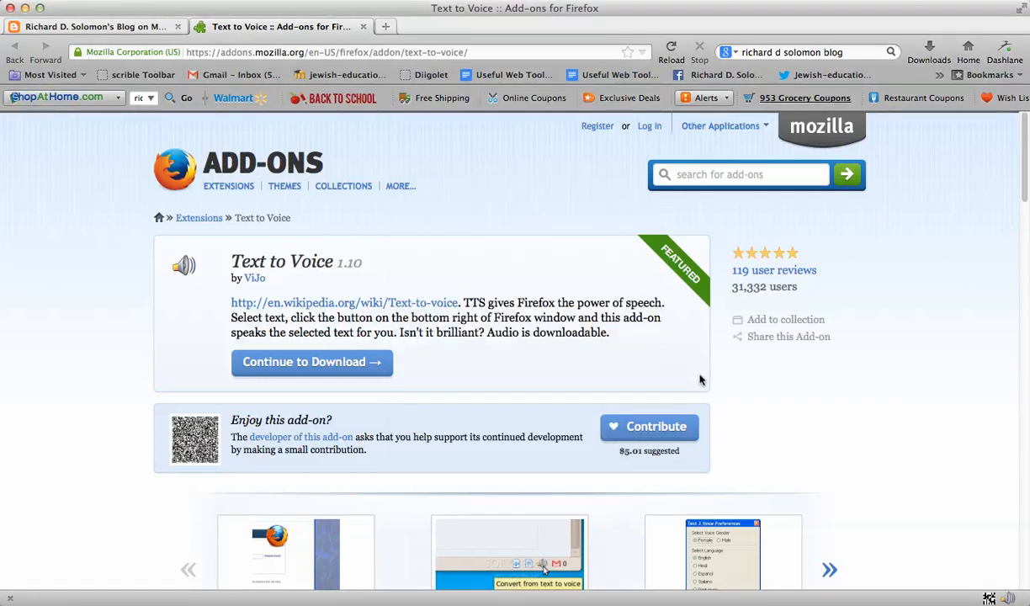
Step: Choose Review from the add-on's options, opening the log-in tab and the Babylon for Mac store page
click(990, 598)
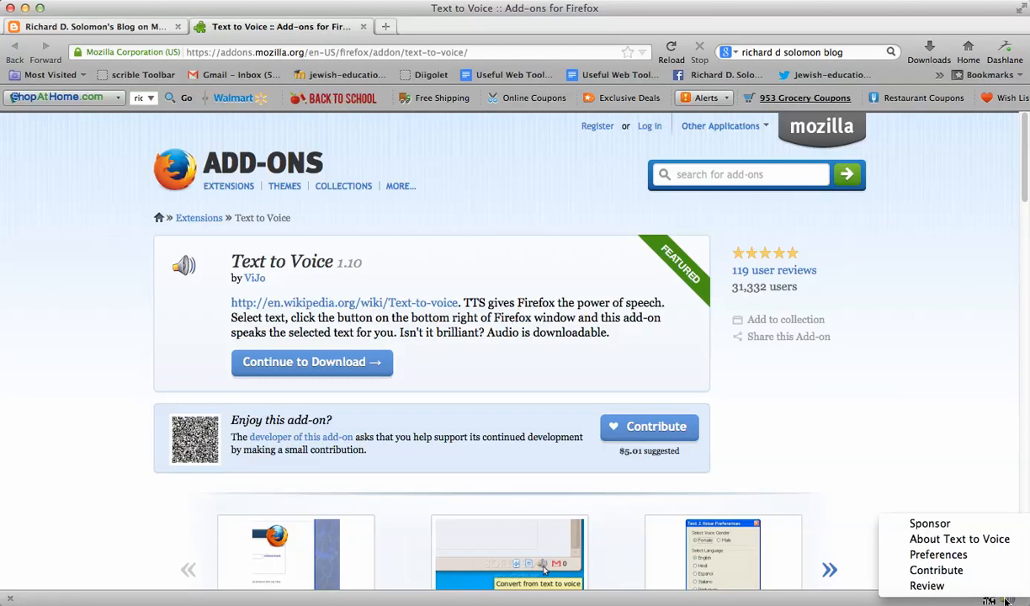
mouse_move(926, 586)
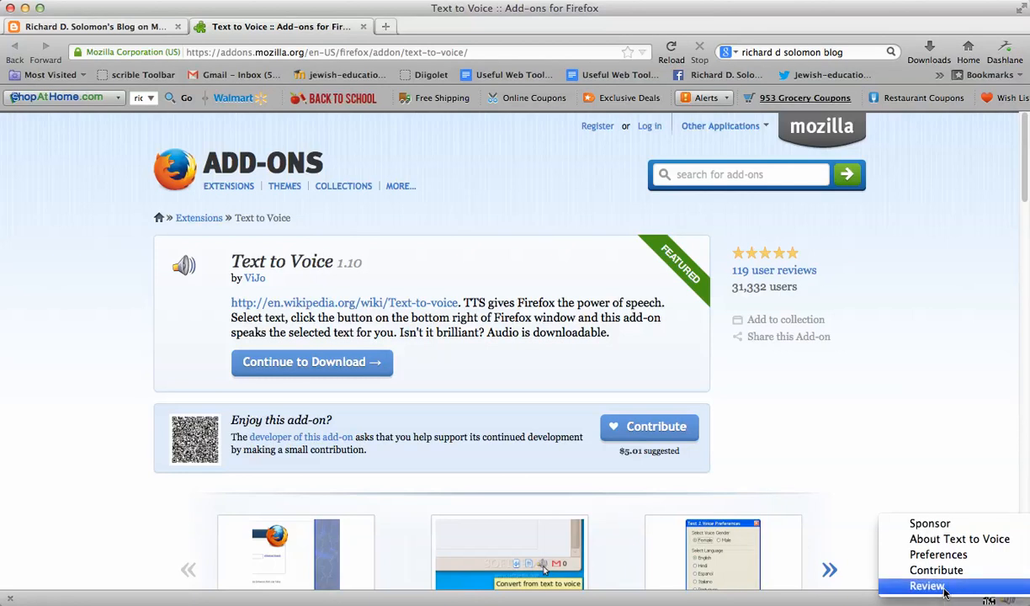
click(926, 586)
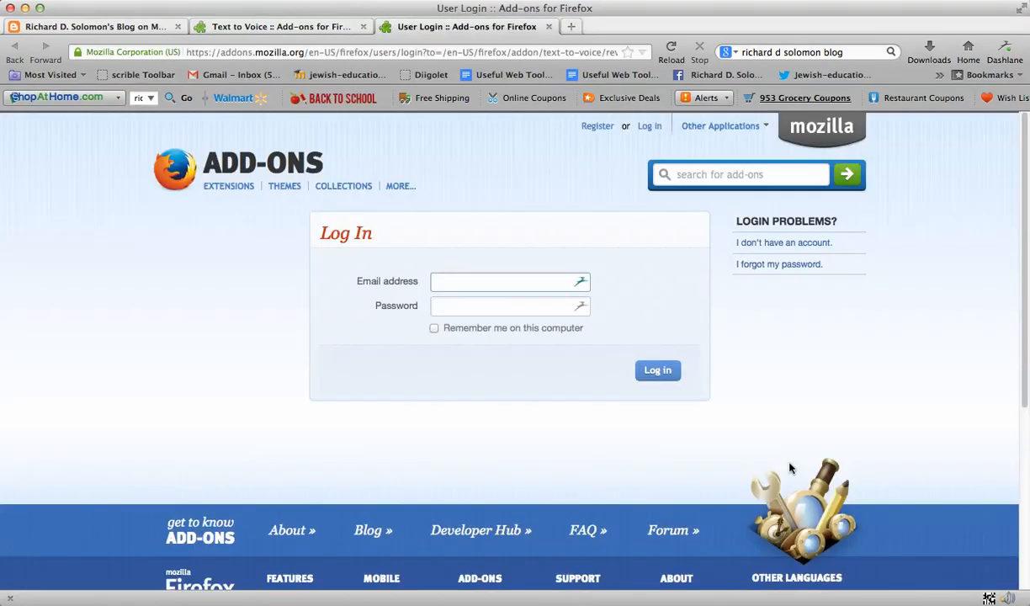
click(509, 281)
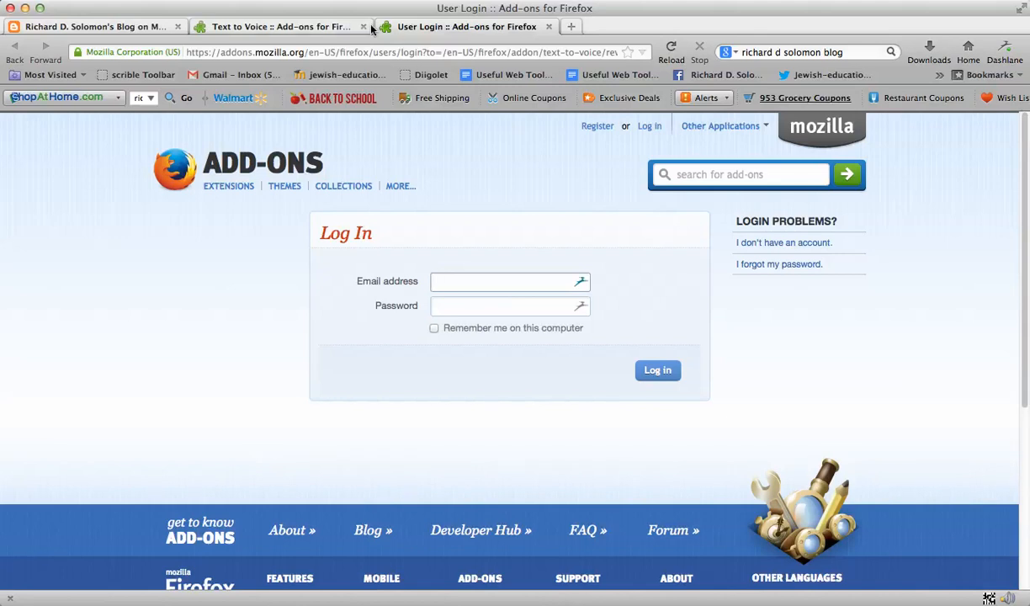
click(509, 281)
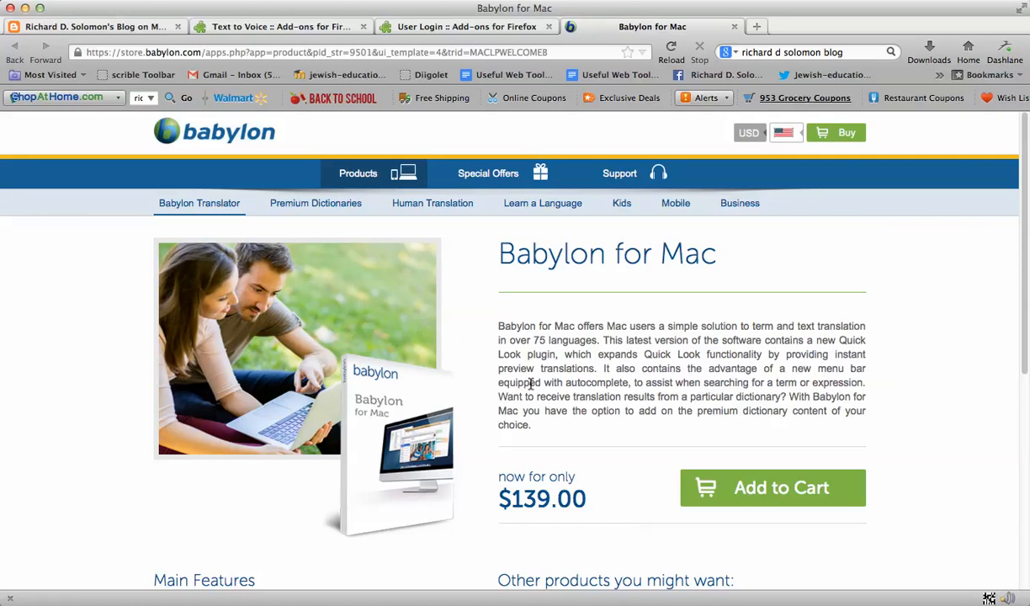
mouse_move(283, 295)
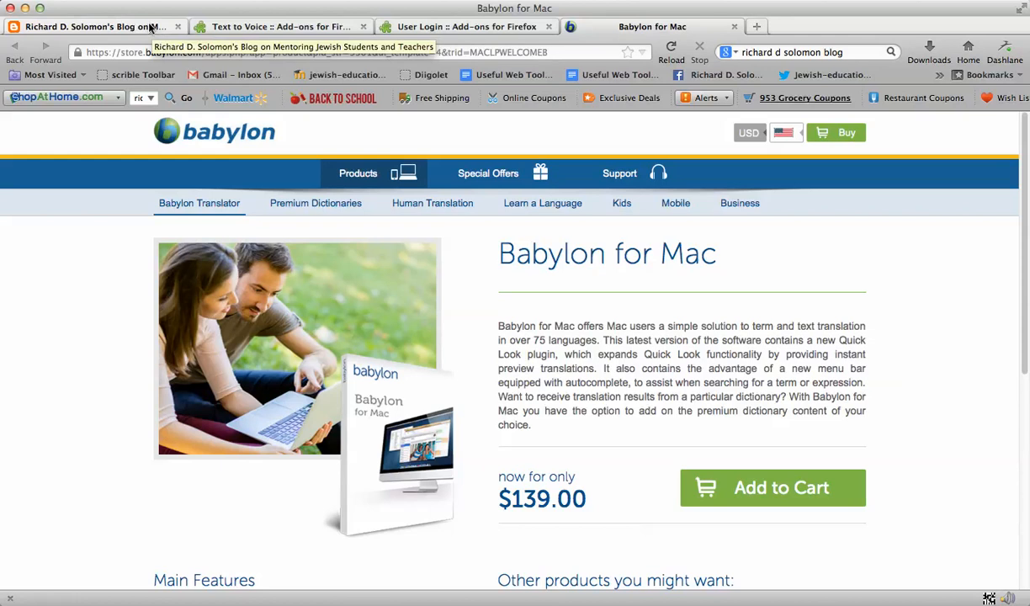
Step: Switch to the Richard D. Solomon's Blog tab on mentoring Jewish students and teachers
click(88, 27)
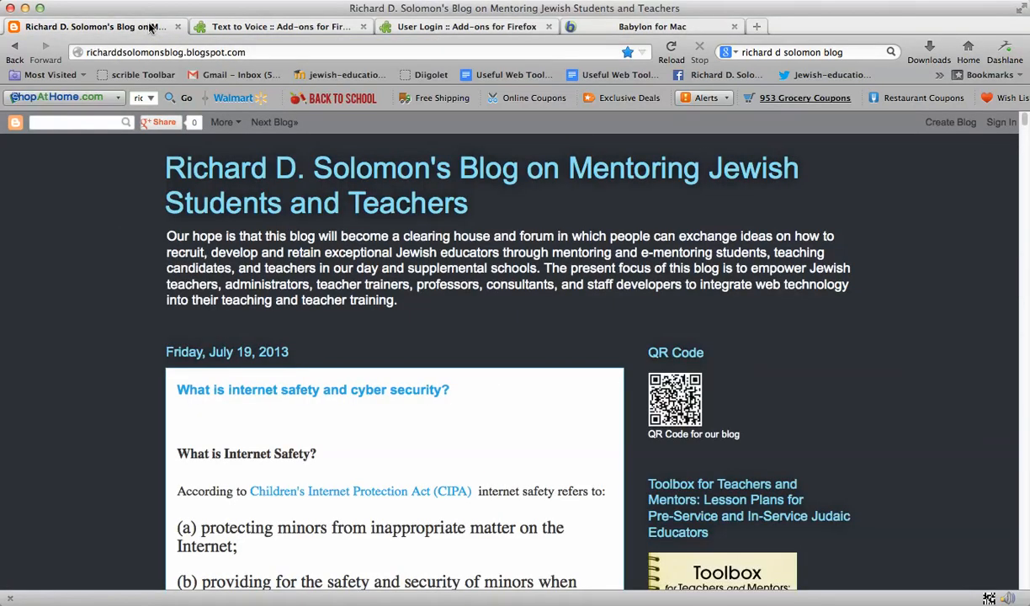
mouse_move(441, 349)
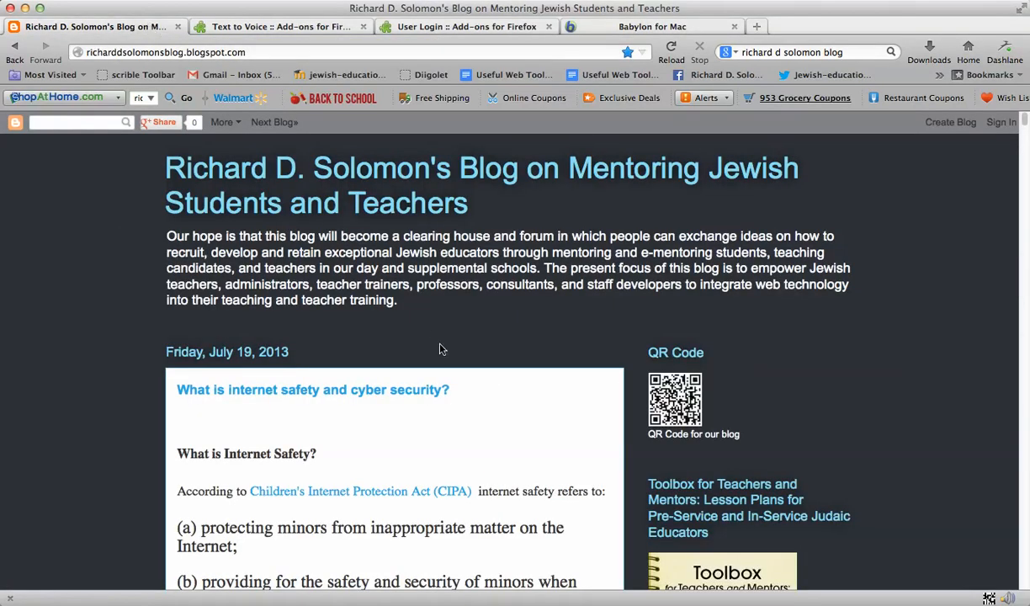
mouse_move(438, 315)
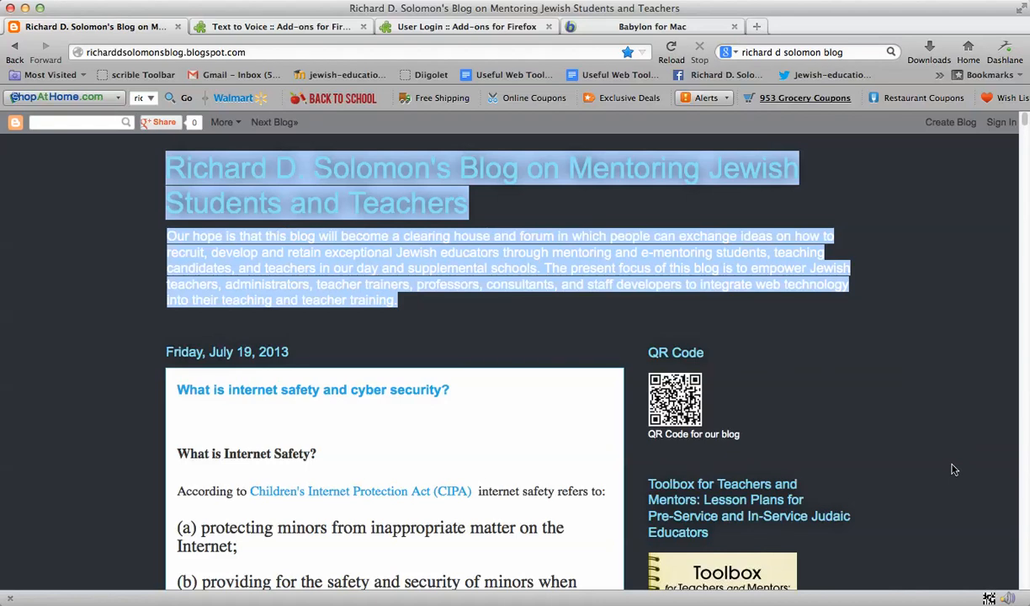
mouse_move(791, 401)
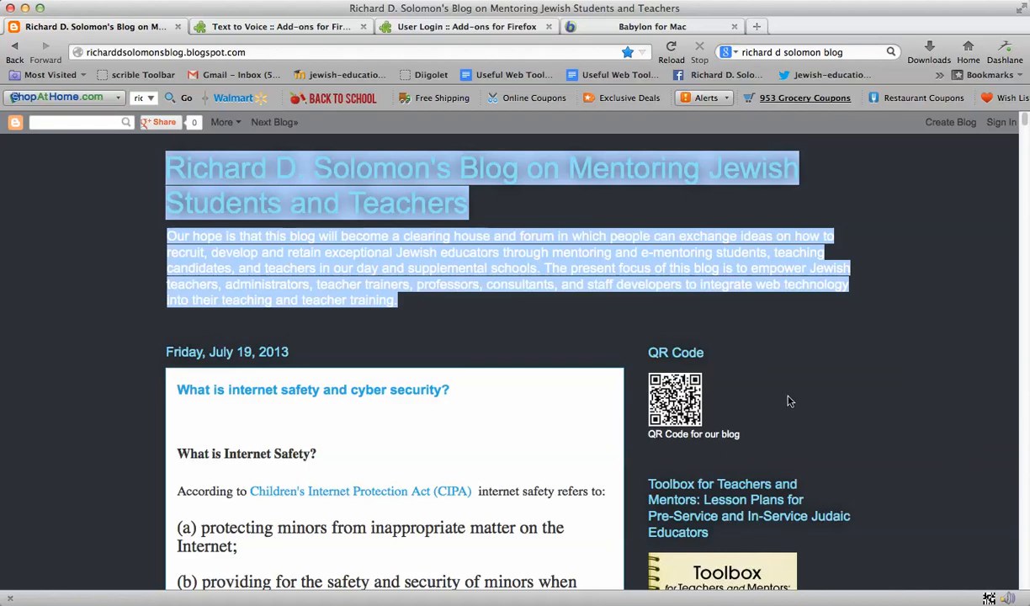
mouse_move(576, 324)
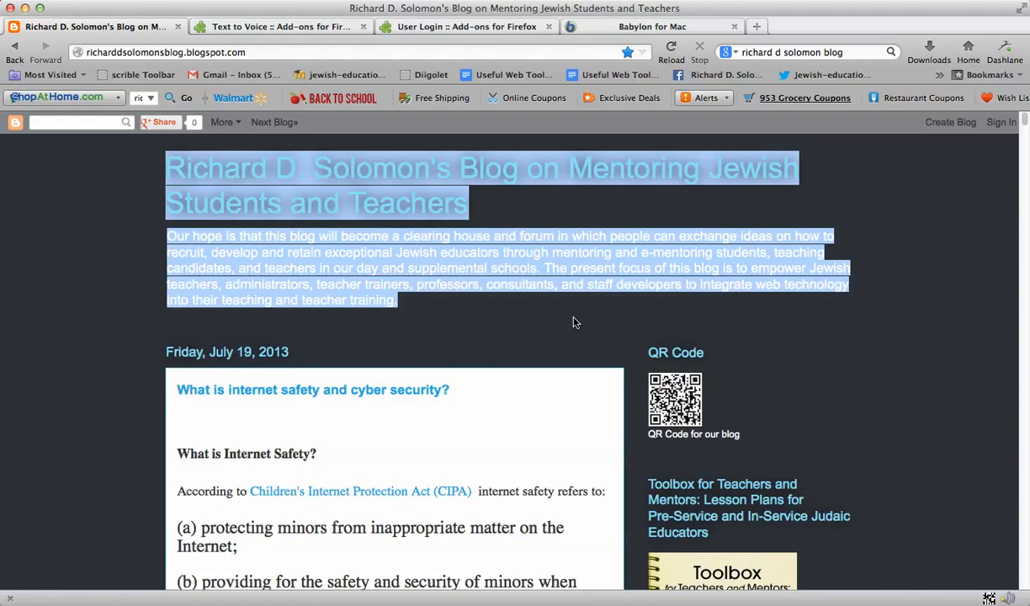
mouse_move(515, 310)
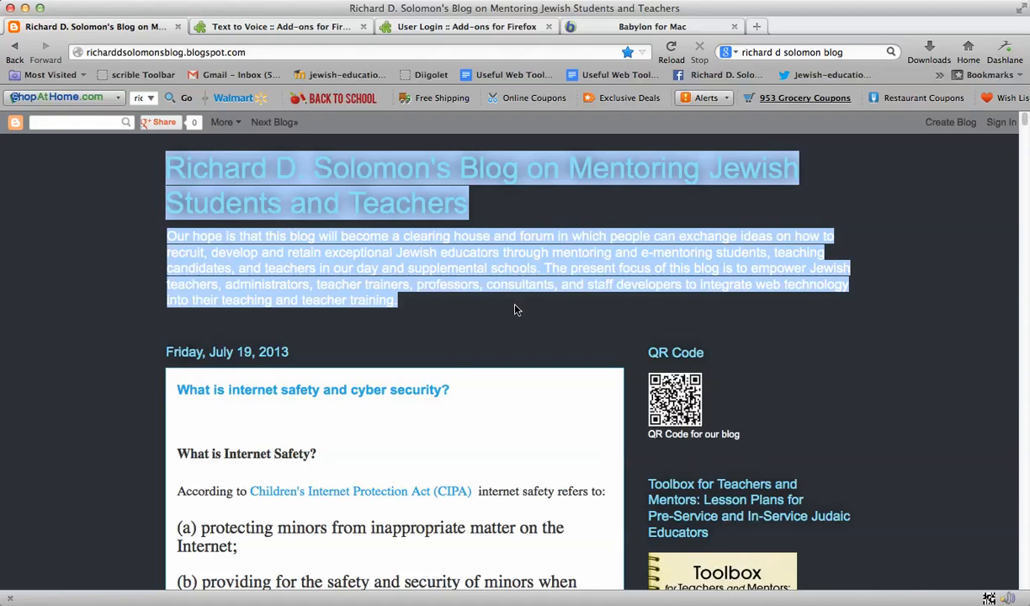
mouse_move(531, 311)
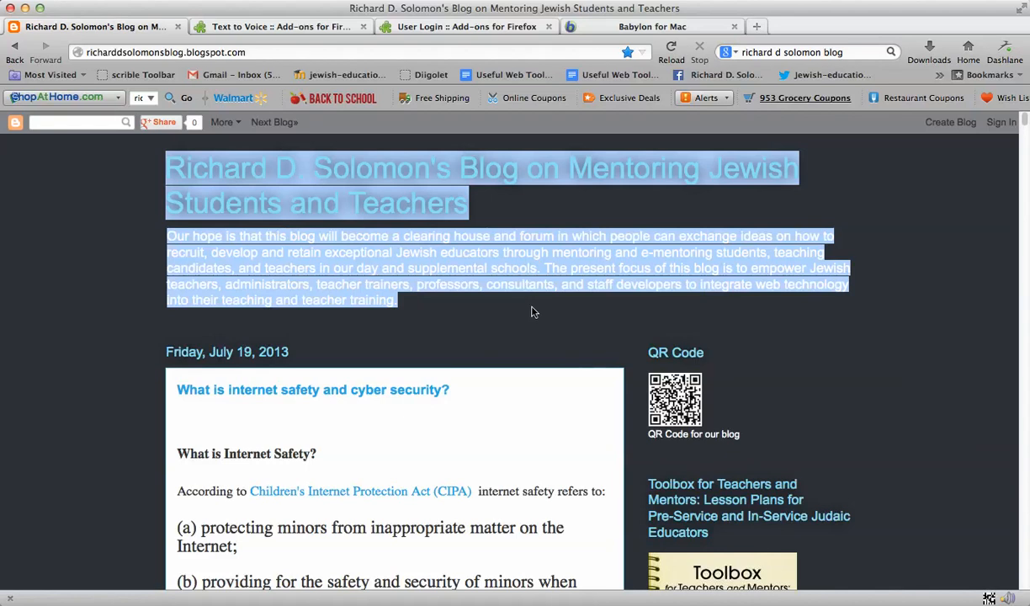
mouse_move(126, 135)
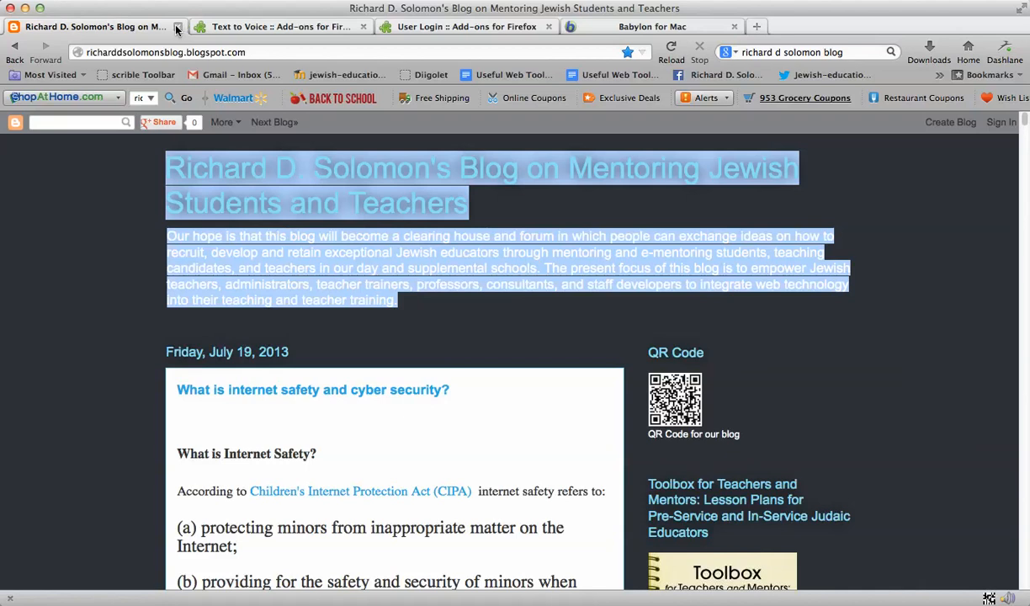
mouse_move(178, 27)
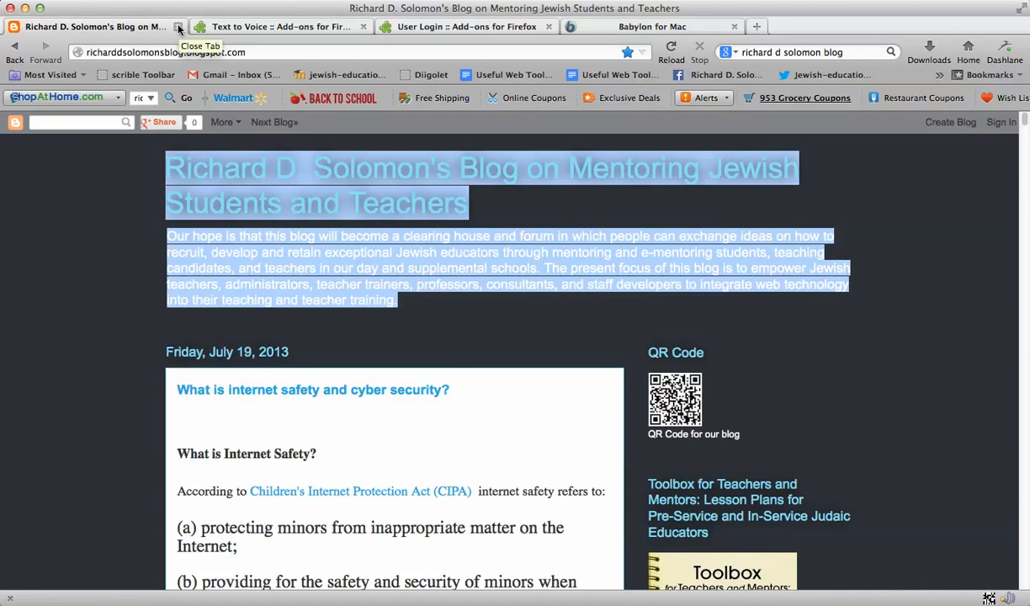
Step: Close the blog tab so the Text to Voice add-on page is in front with three tabs left
click(178, 27)
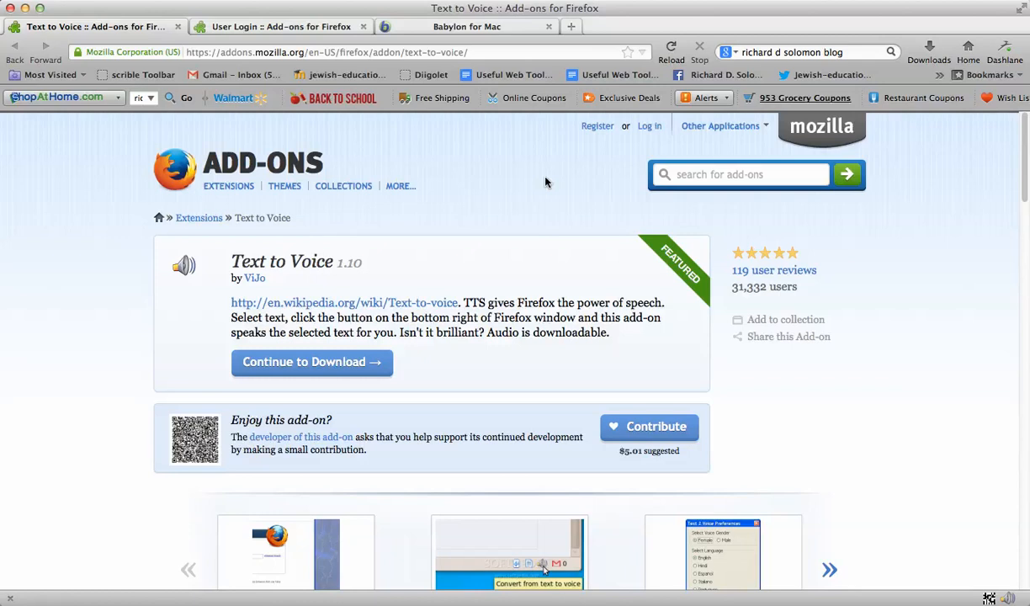
mouse_move(459, 268)
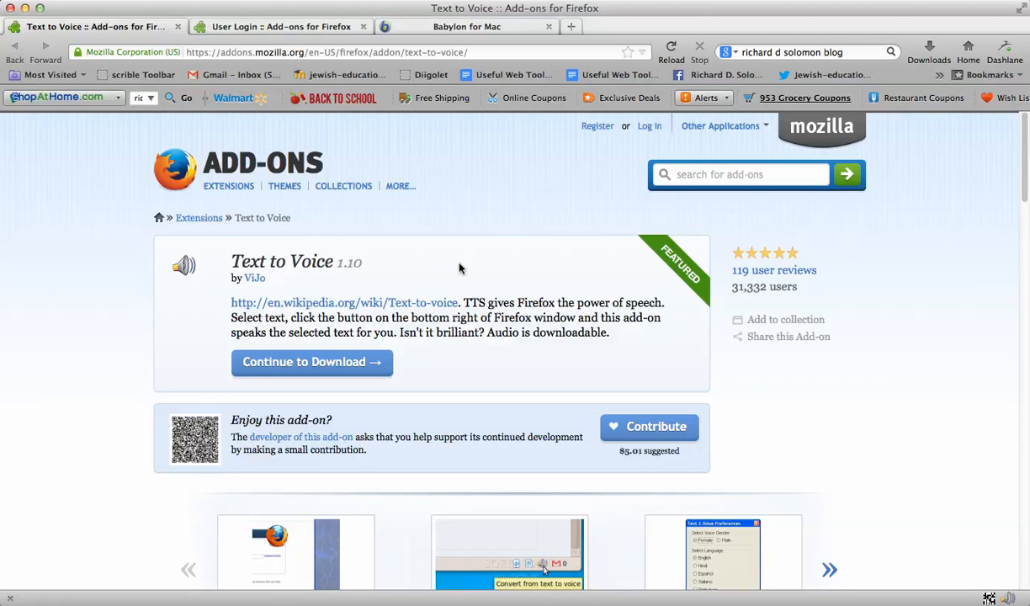
mouse_move(488, 225)
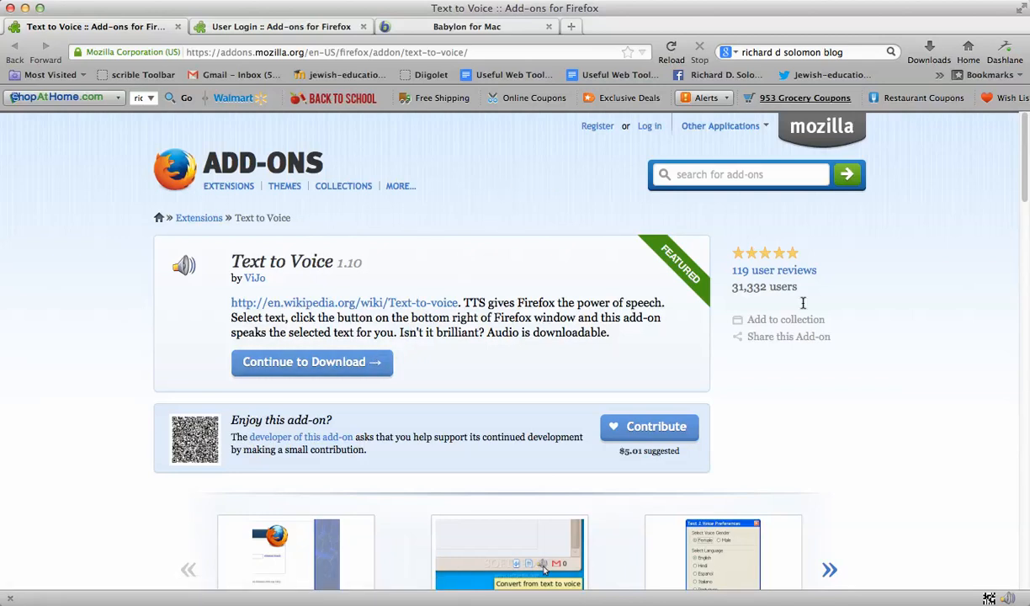
mouse_move(922, 404)
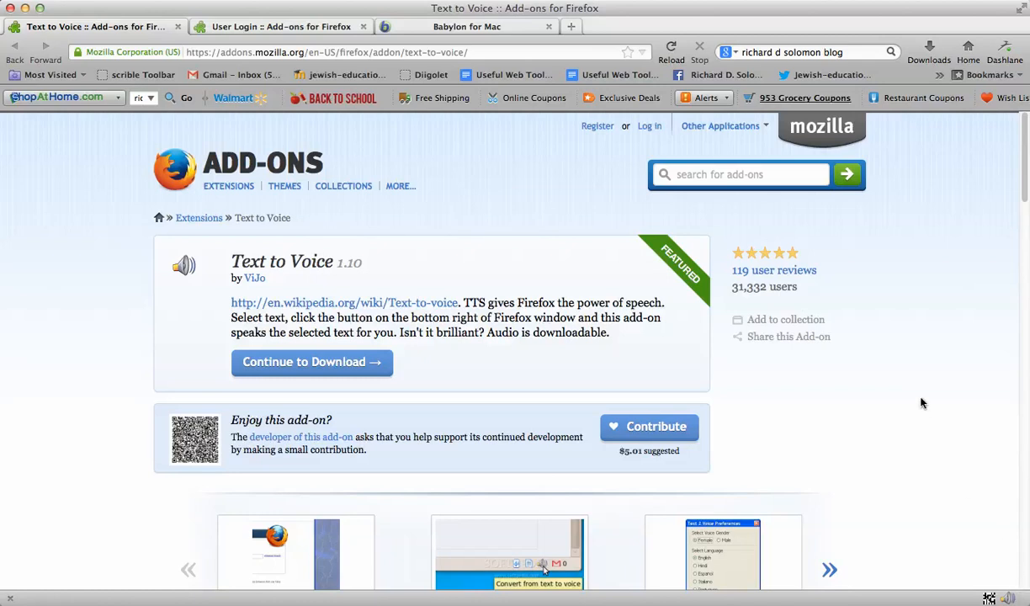
mouse_move(580, 182)
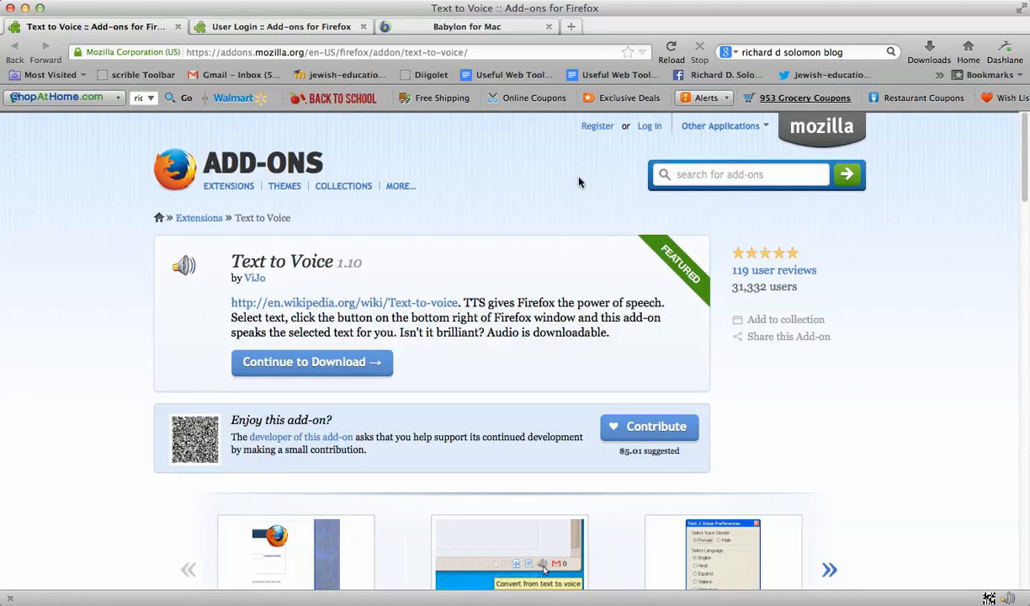
mouse_move(519, 71)
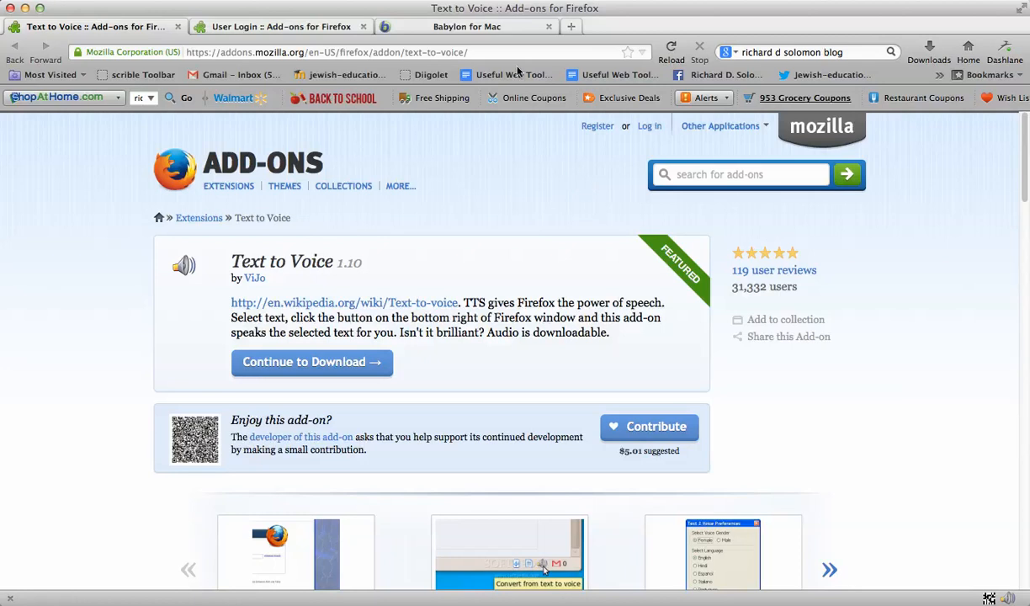